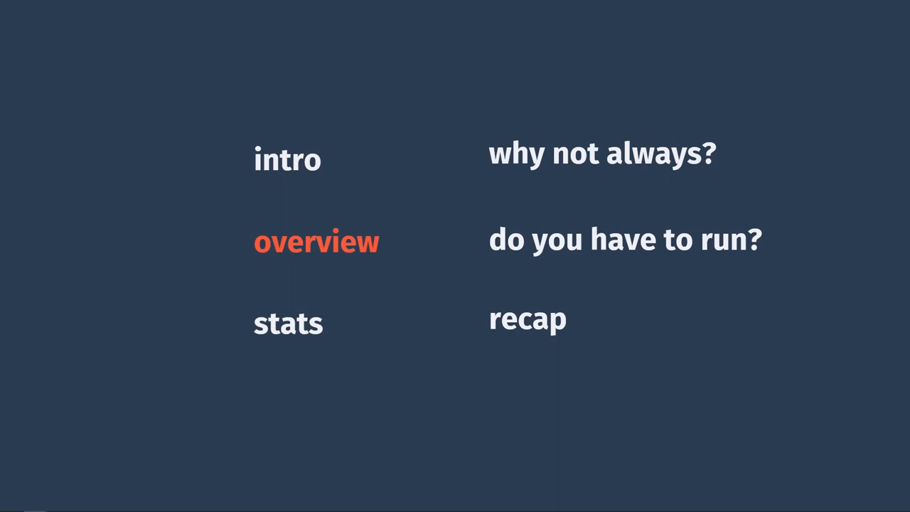
pyautogui.click(317, 242)
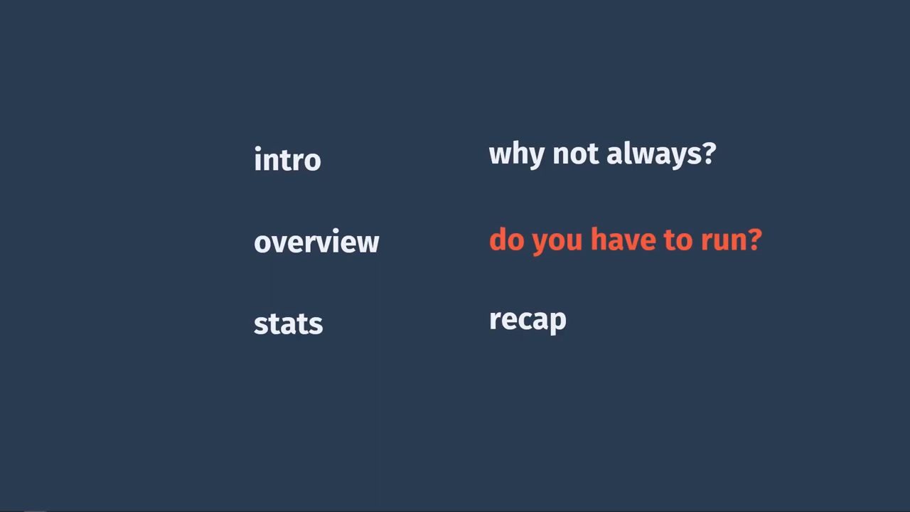
pyautogui.click(626, 238)
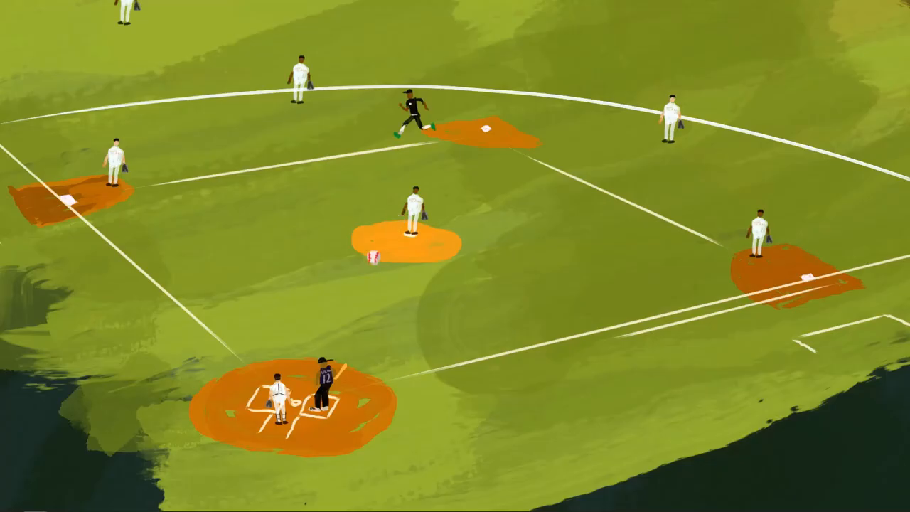